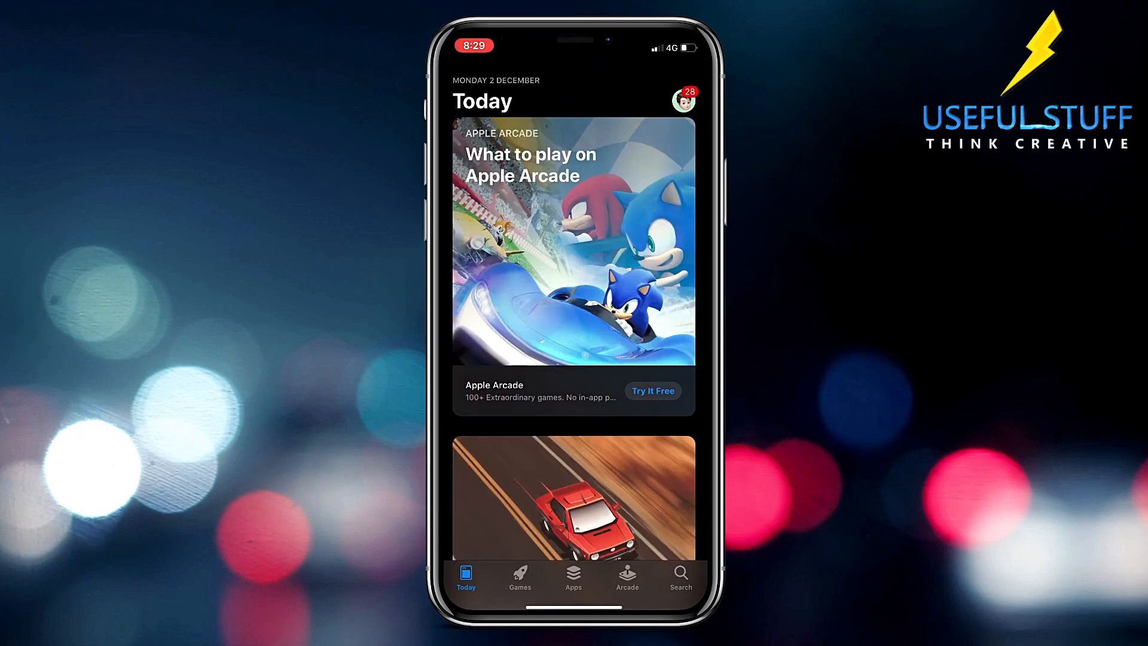
Find VLC for Mobile in the App Store and confirm its download with the side button.
click(680, 578)
text(Vlc for)
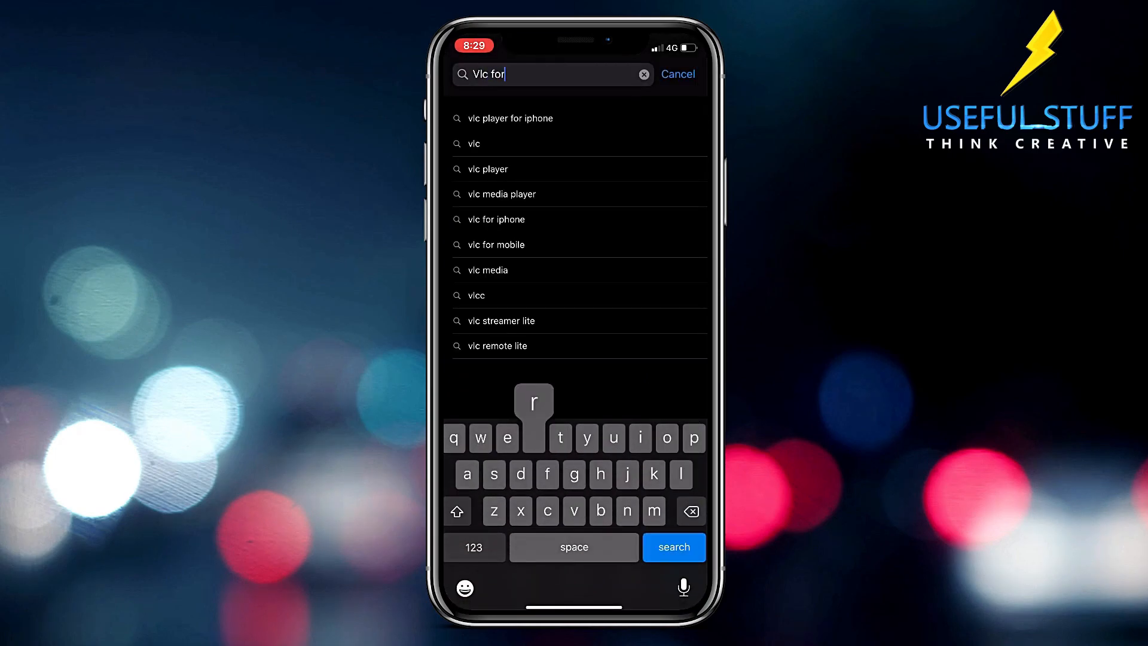
click(496, 244)
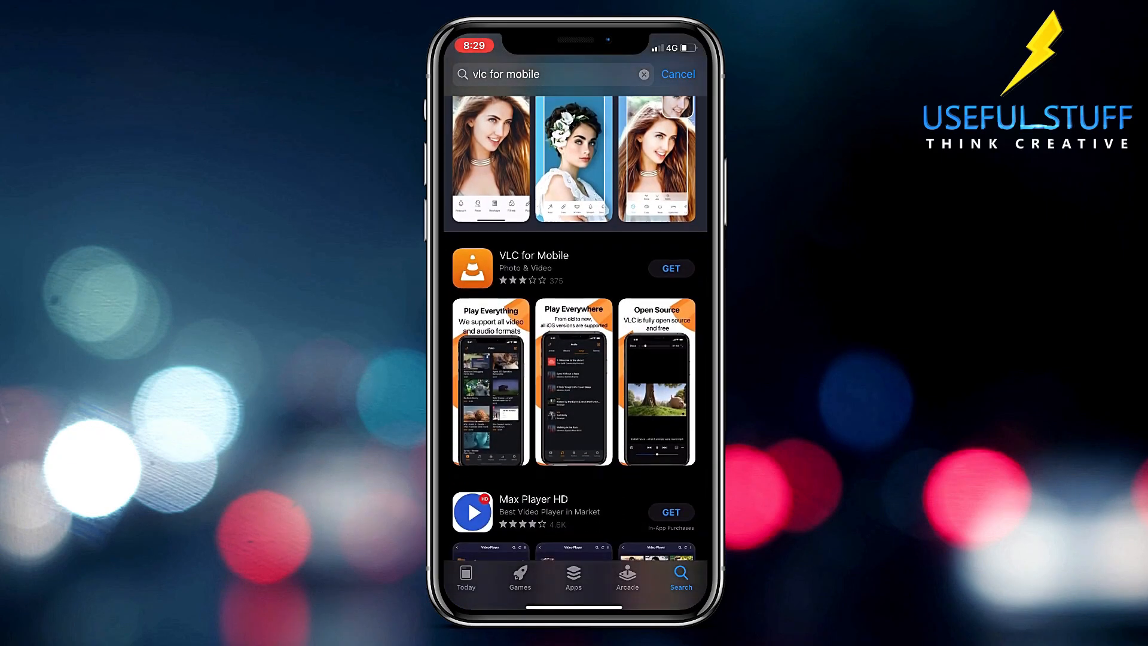
click(670, 267)
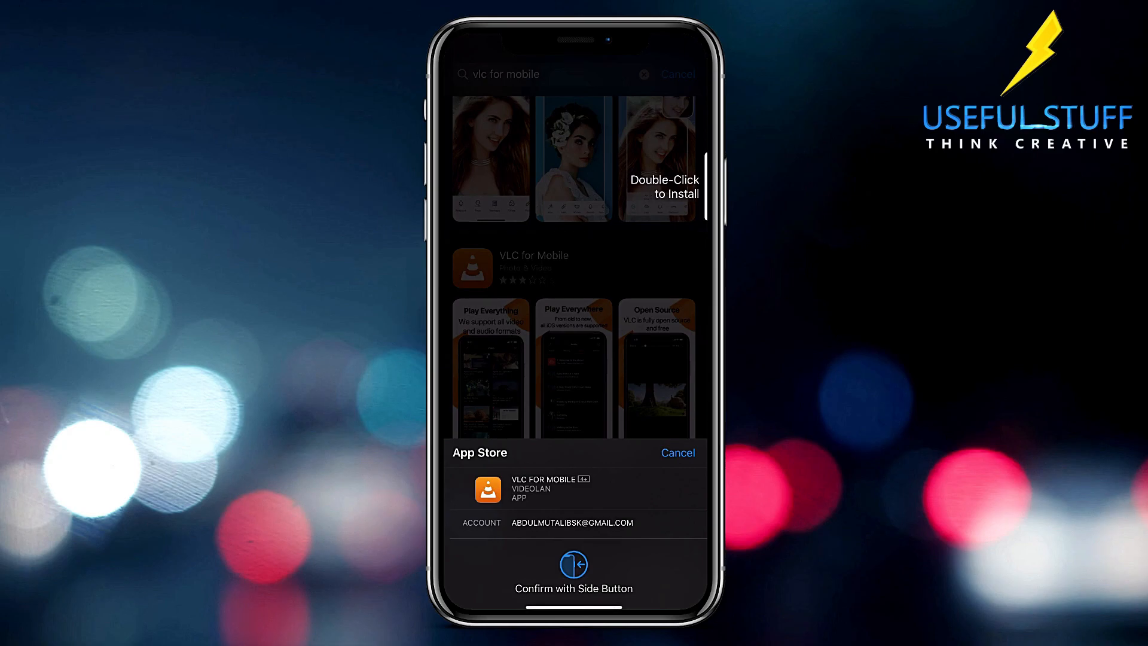
click(573, 563)
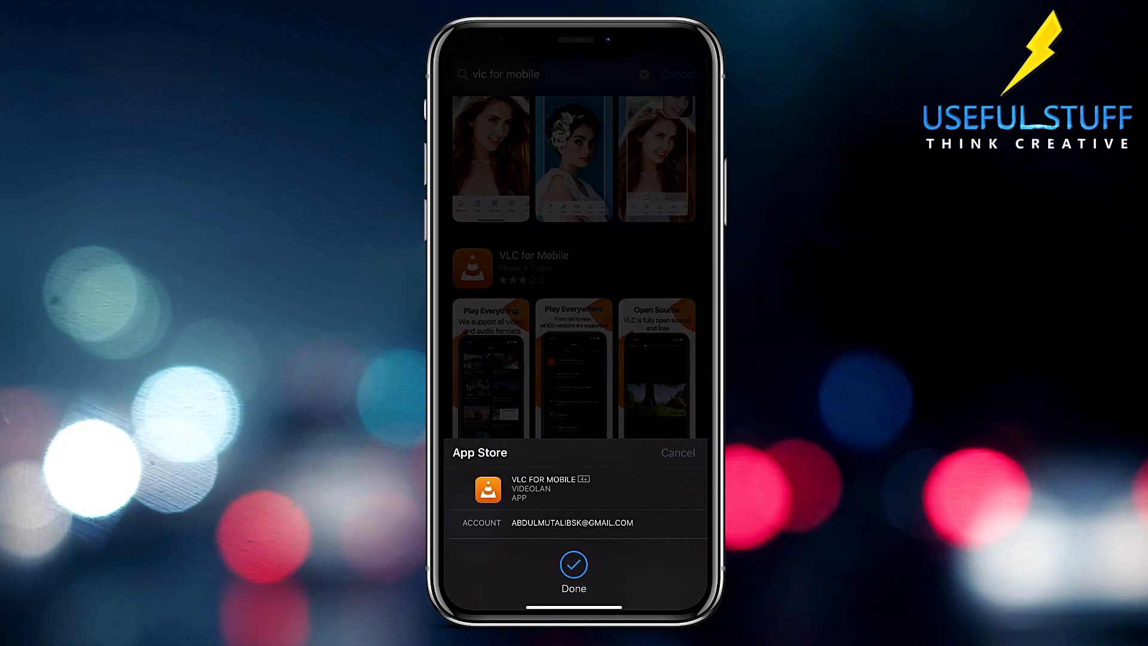
click(573, 564)
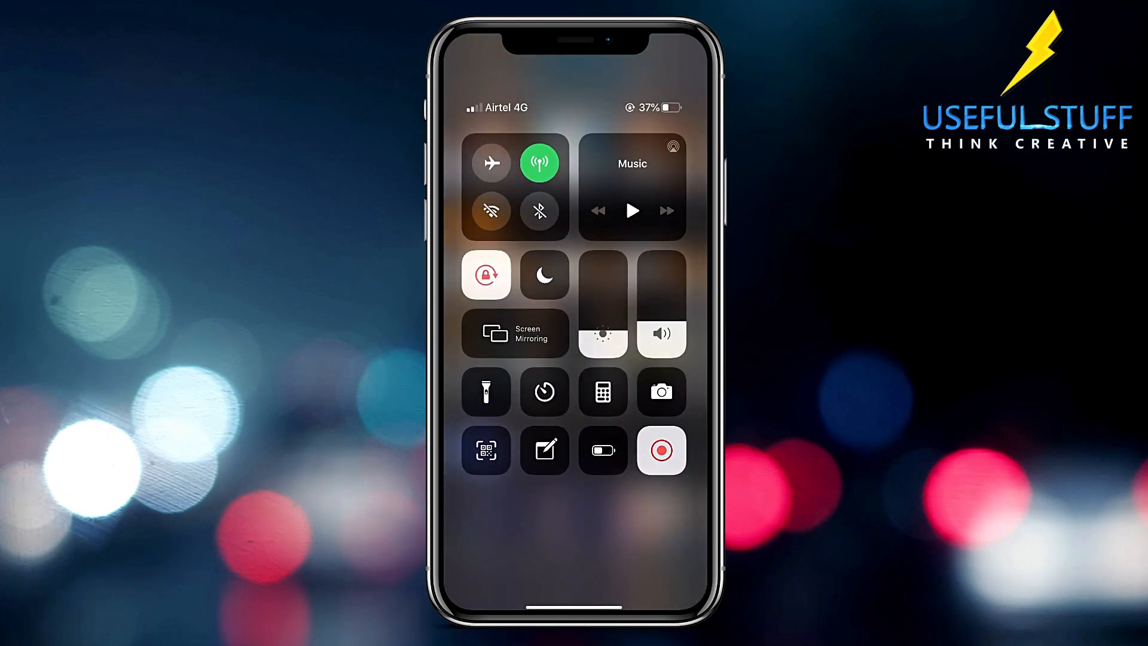
Turn on Wi-Fi from Control Center and return to the home screen.
click(490, 211)
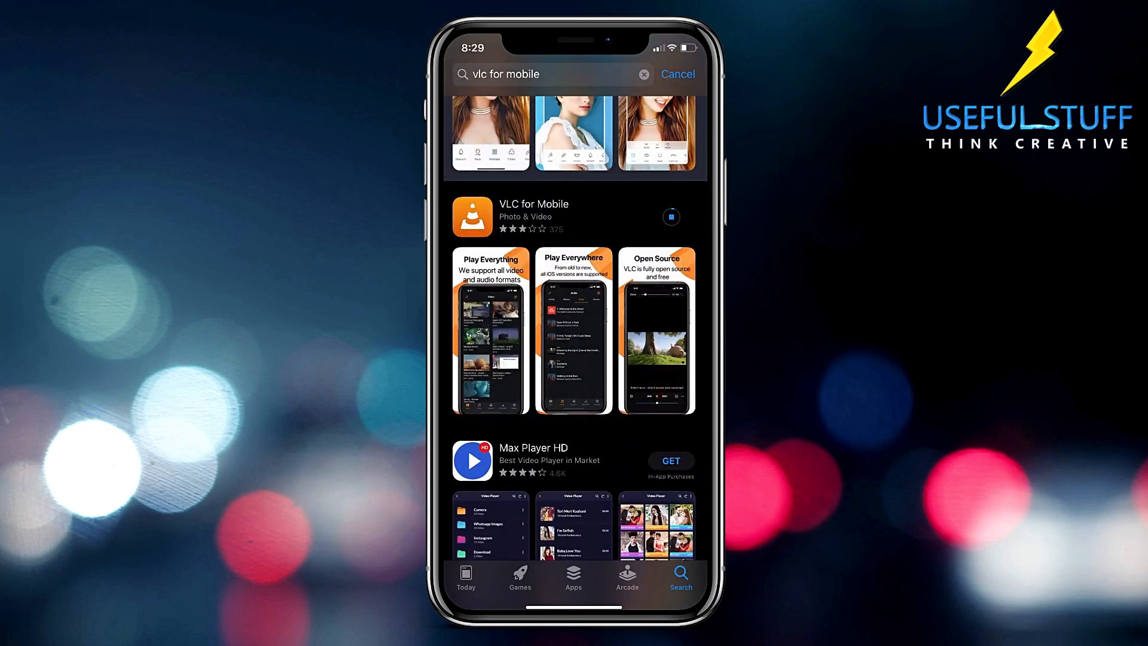
scroll(down, 3)
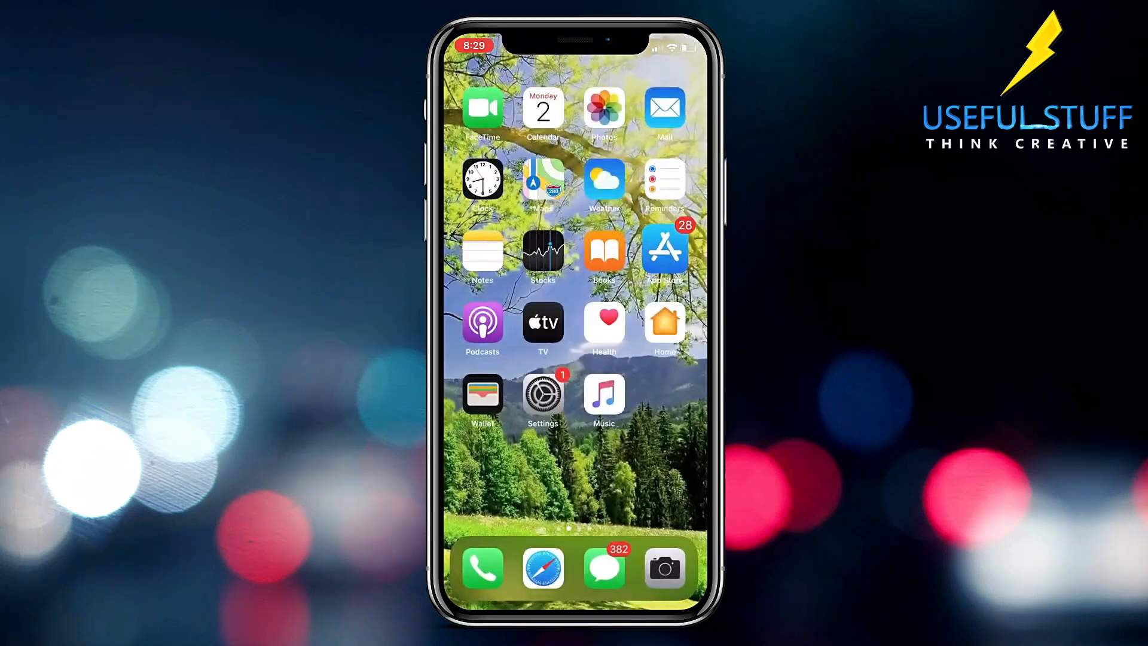
scroll(left, 3)
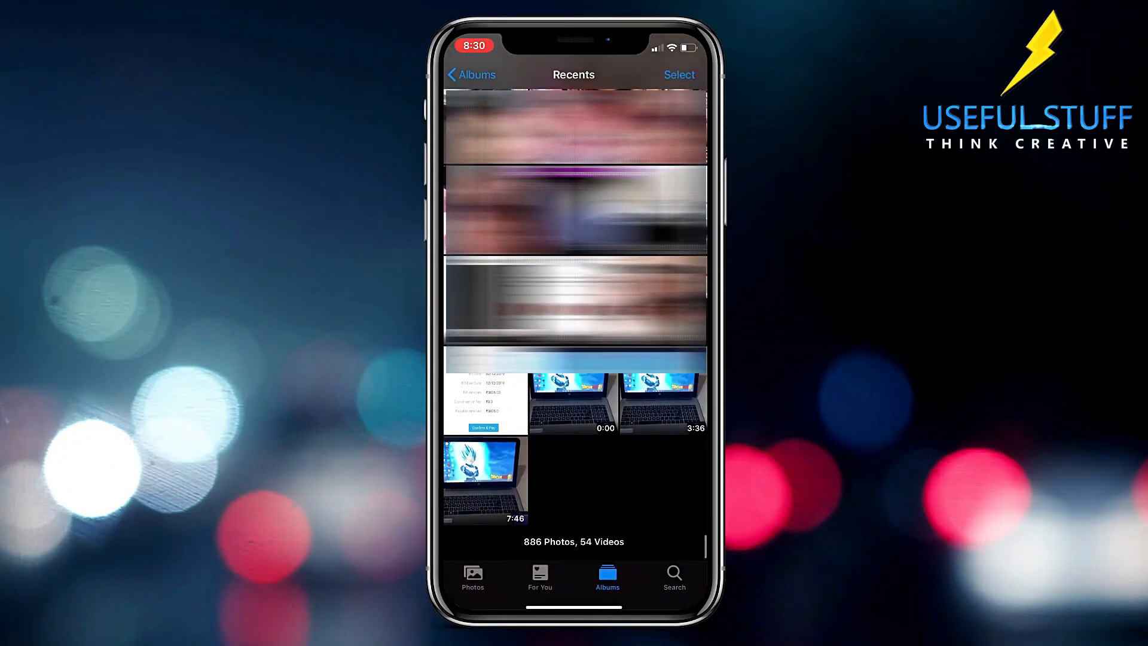
Save the 7:46 video from Photos Recents into On My iPhone > VLC via Save to Files.
click(676, 74)
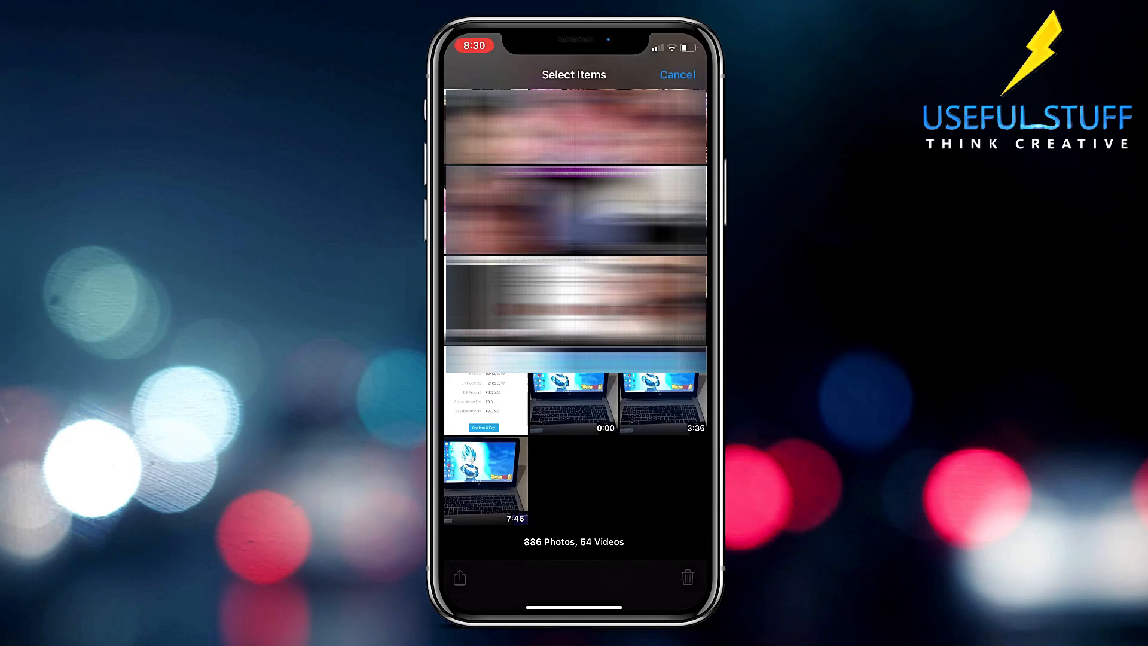
click(483, 479)
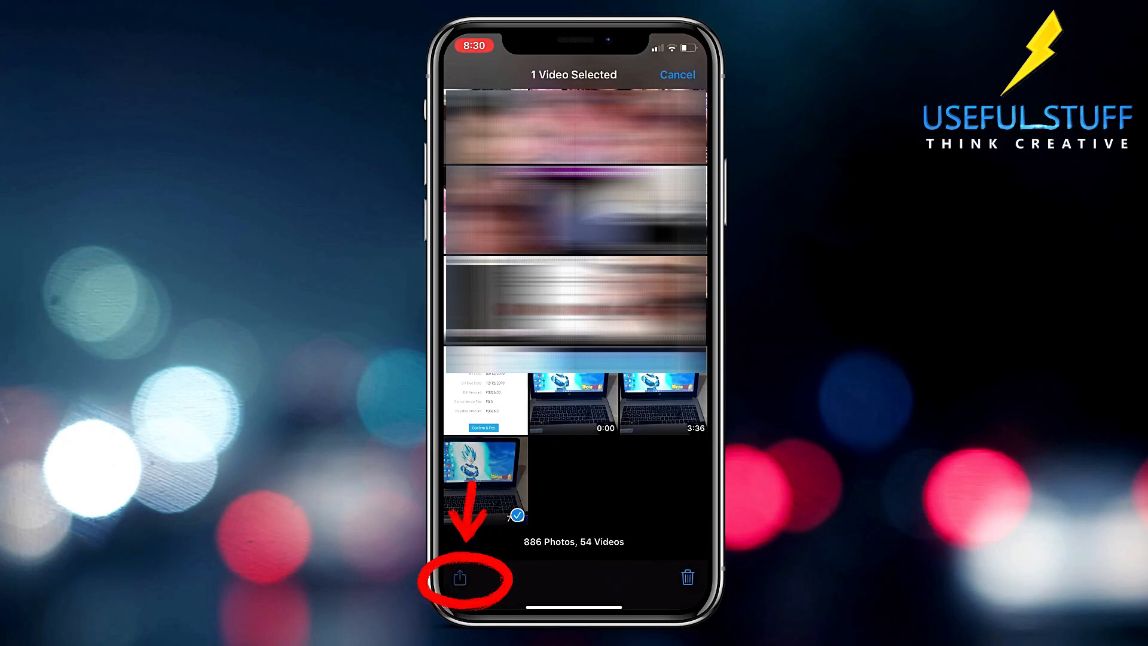
click(460, 579)
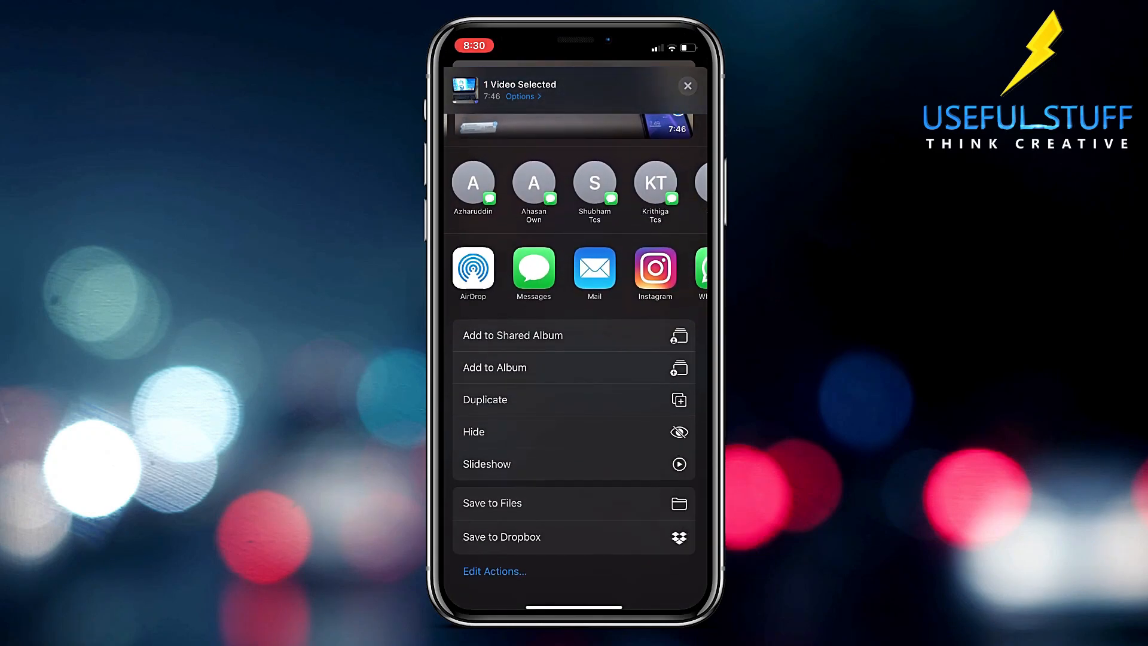
click(491, 503)
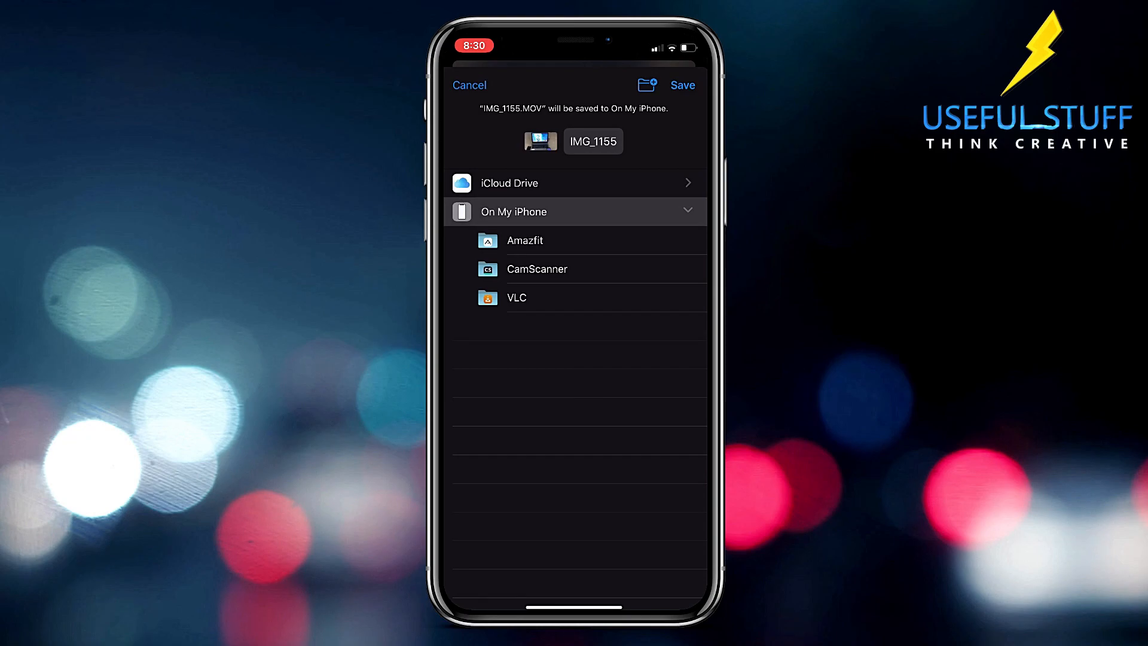
click(517, 297)
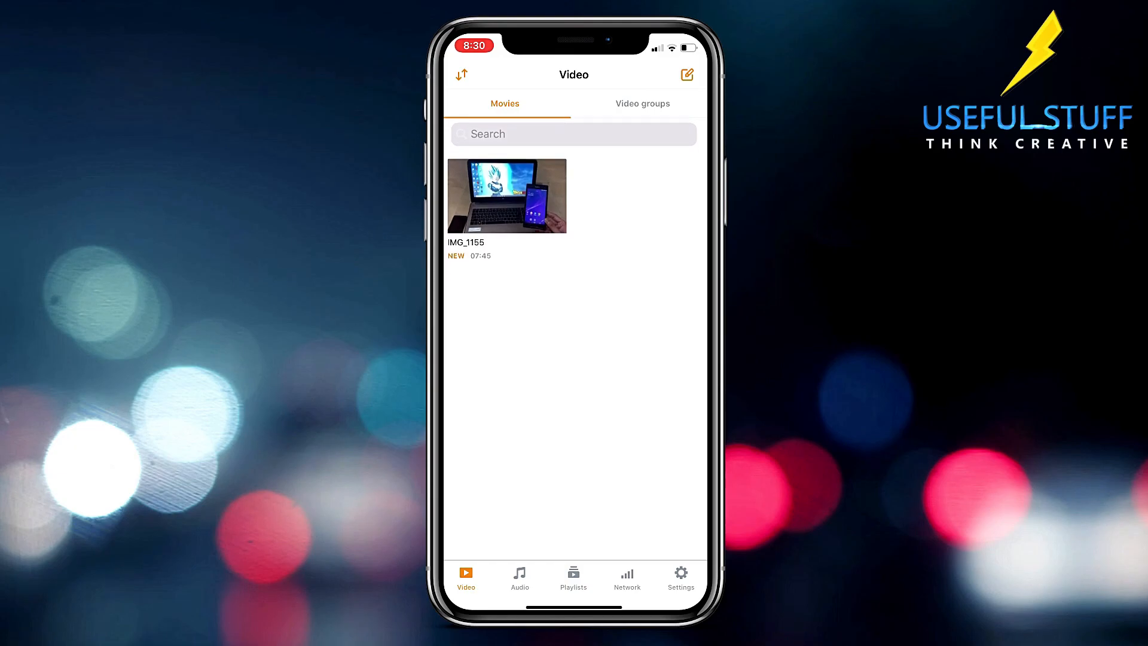
Switch on Sharing via WiFi in VLC's Network section.
click(626, 578)
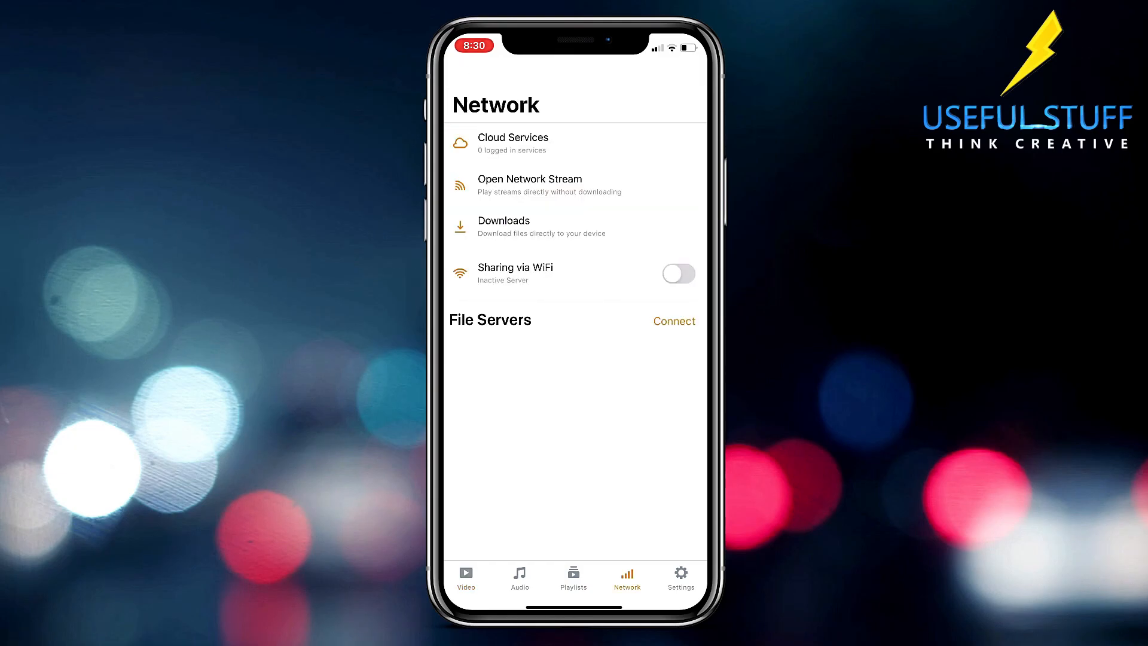
click(677, 272)
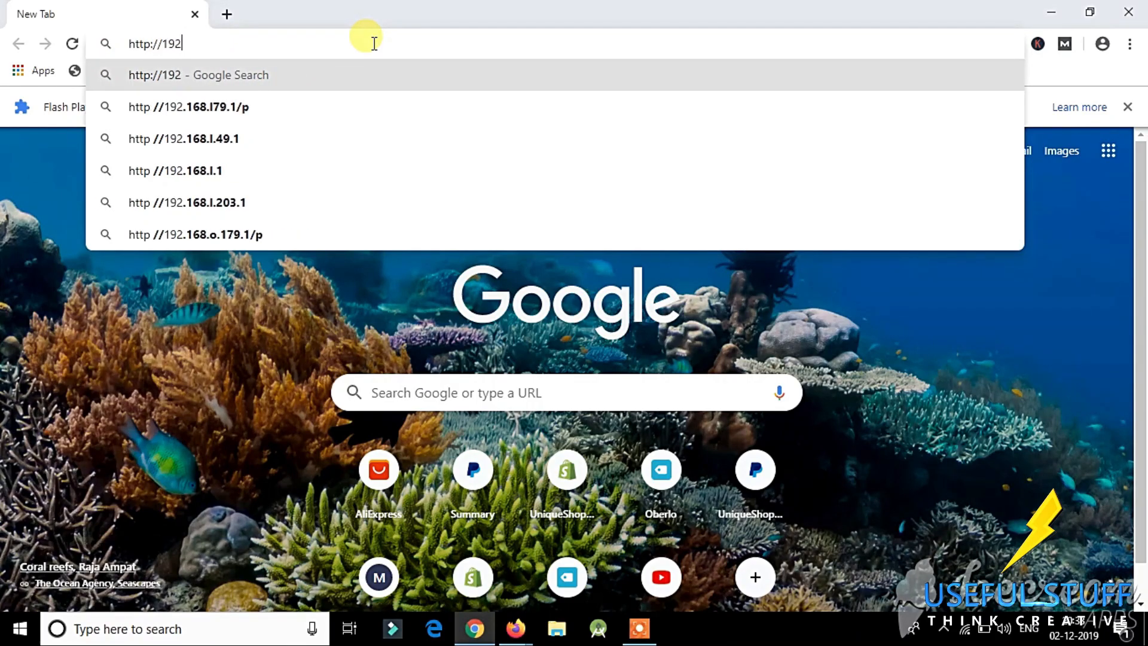
Load the phone's sharing page at 192.168.29.36 in Chrome and download IMG_1155.
text(.168.29.36)
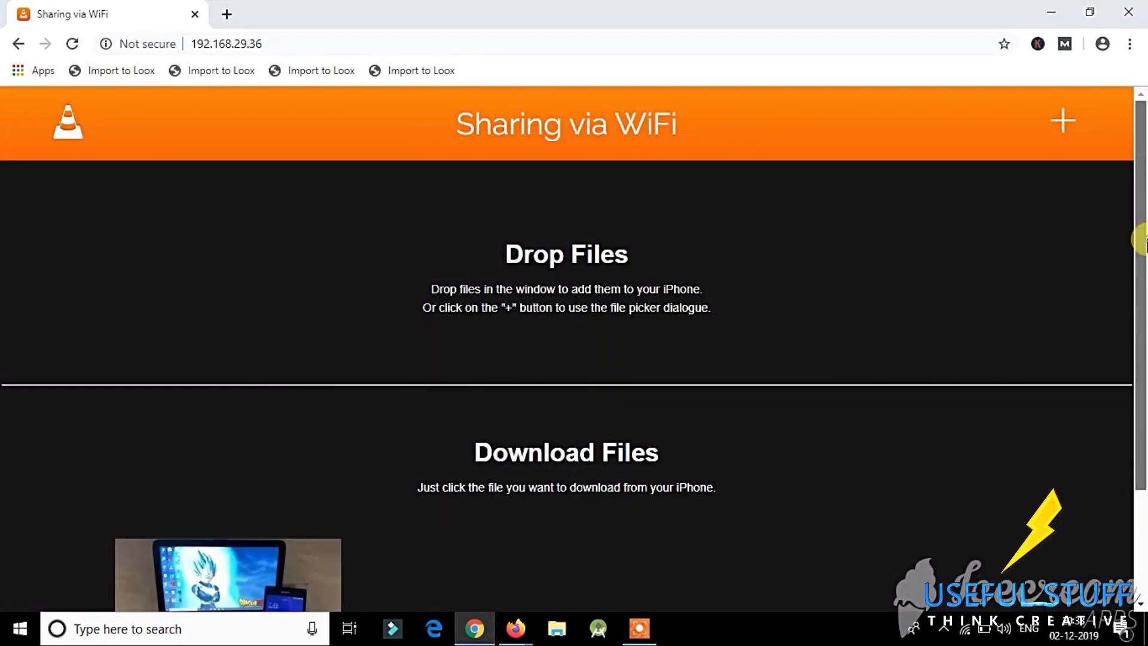
scroll(down, 3)
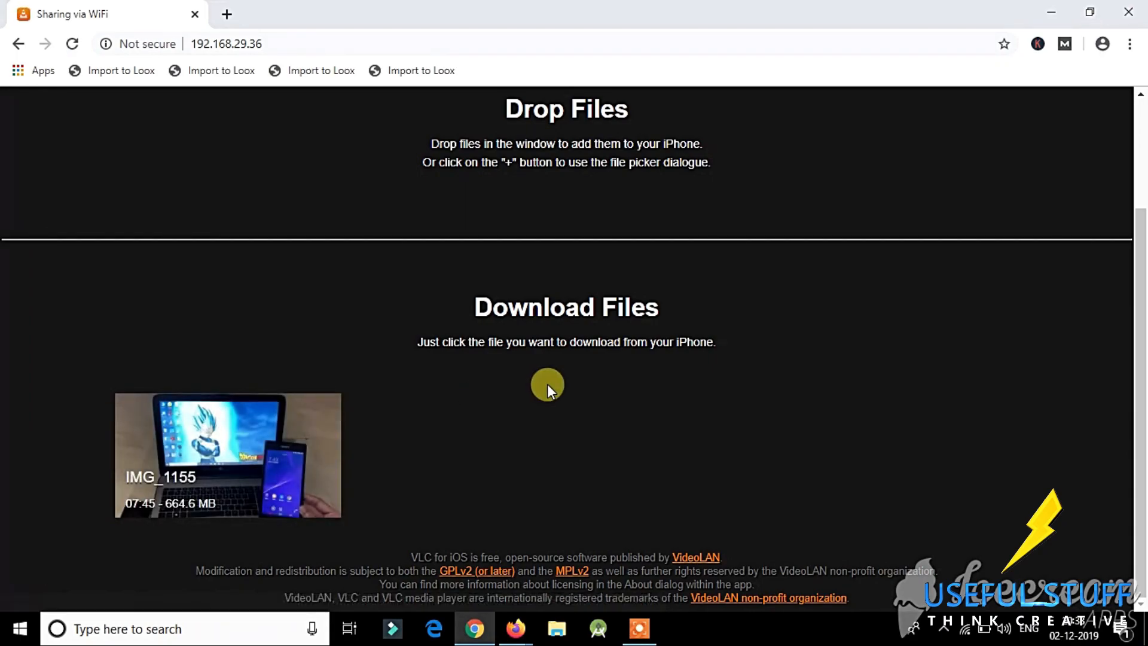
click(227, 454)
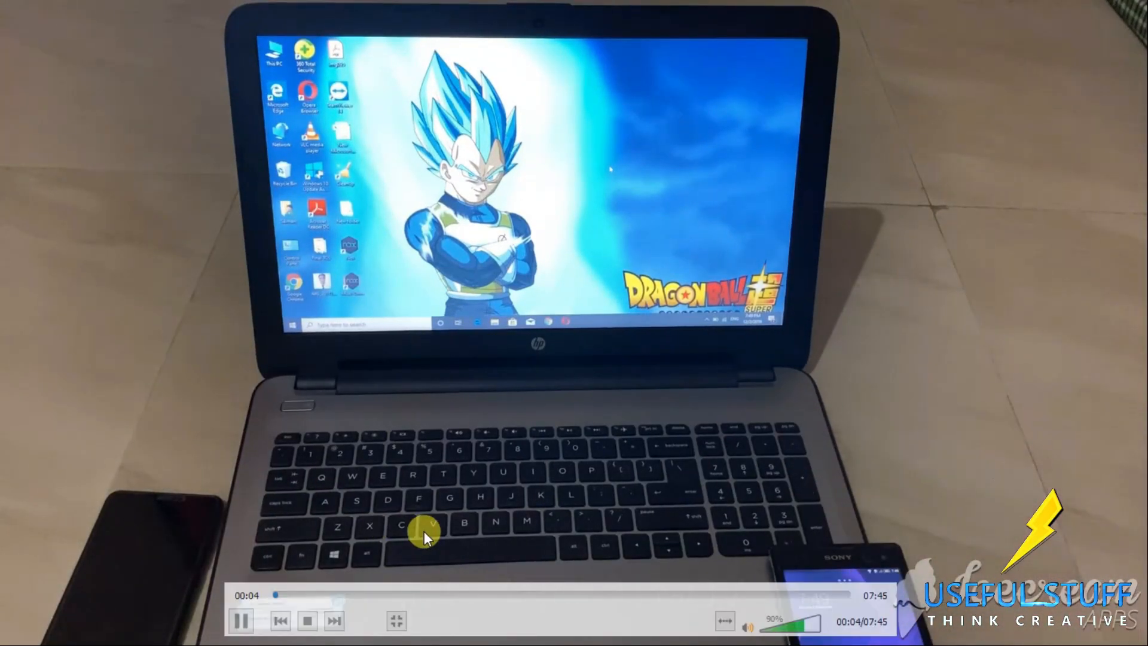
Seek through the downloaded 7:45 video playing in VLC media player on the PC.
drag(260, 594, 472, 594)
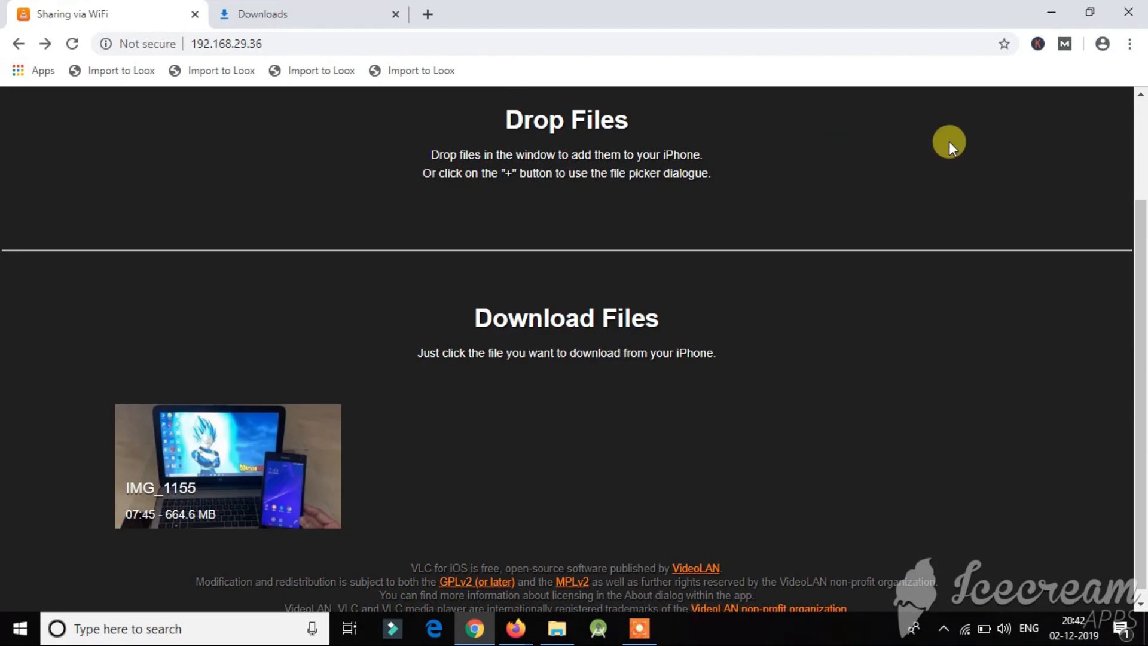
Bring up File Explorer to pick a PC video for the Drop Files area.
scroll(up, 3)
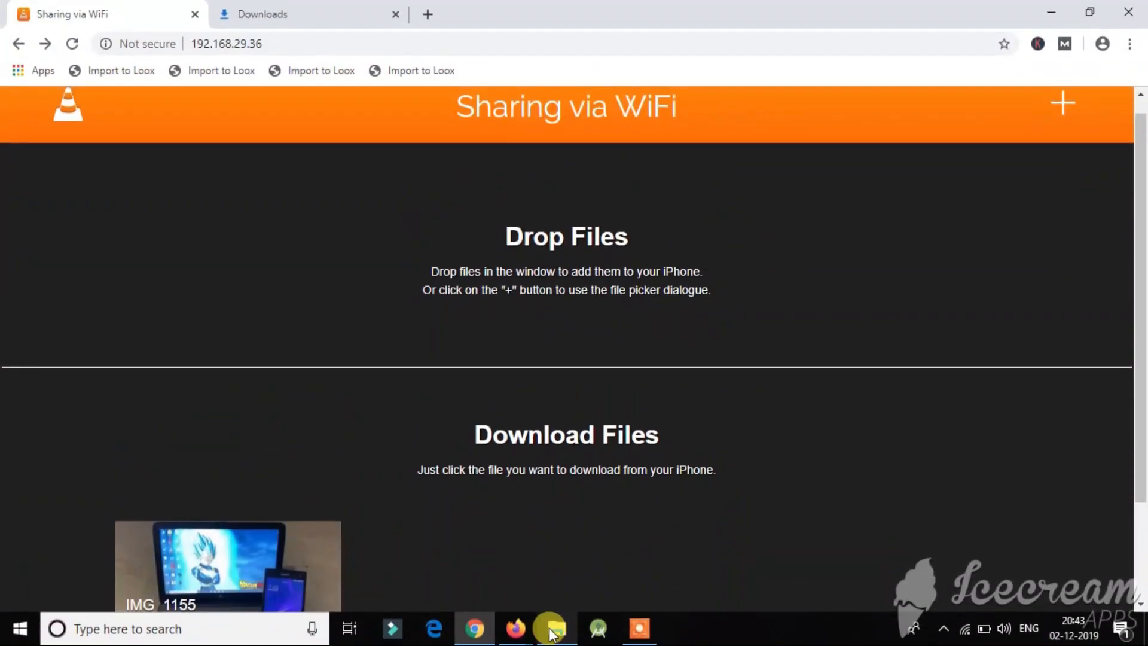
click(553, 627)
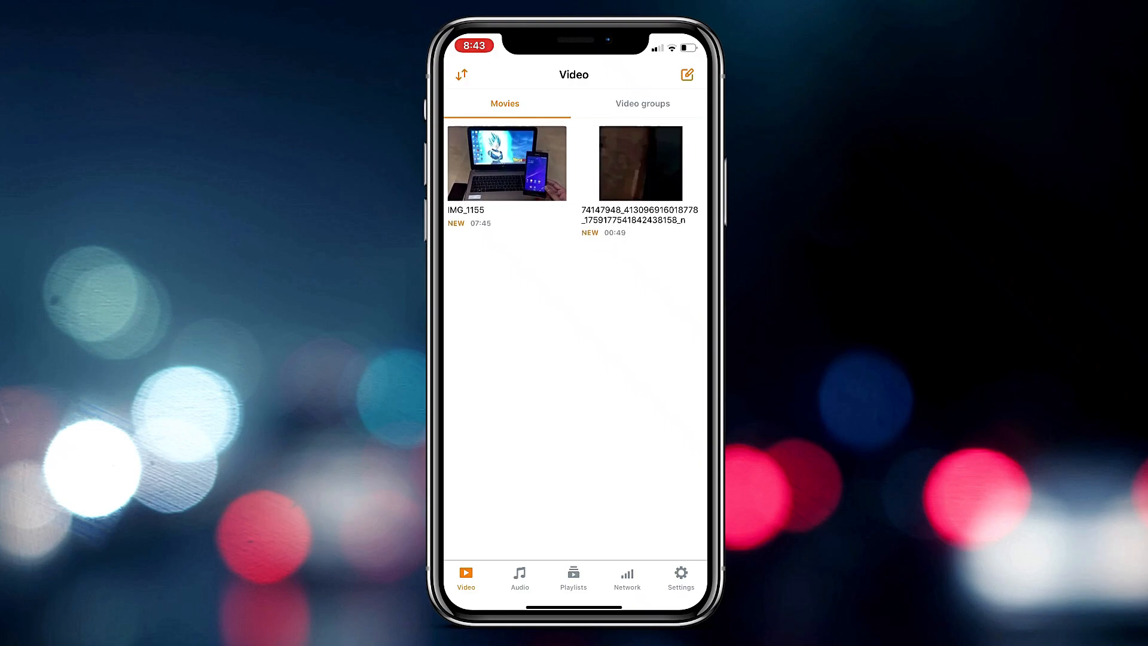
click(687, 74)
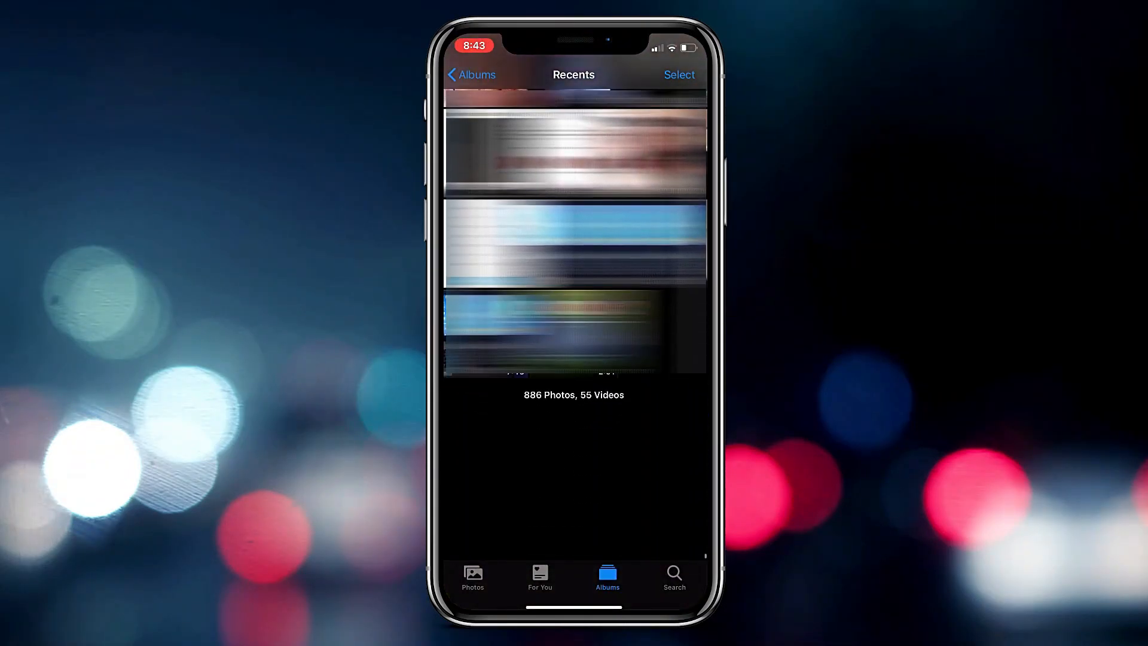
scroll(down, 3)
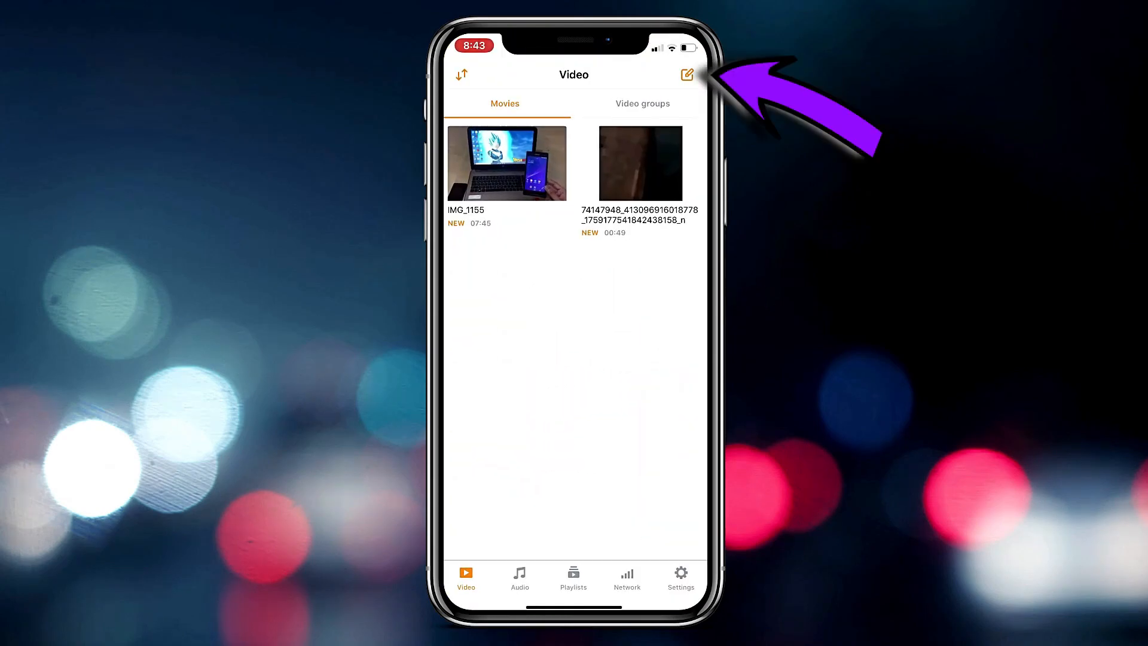
Save the uploaded 00:49 video to the Camera Roll, allowing VLC access to Photos.
click(685, 74)
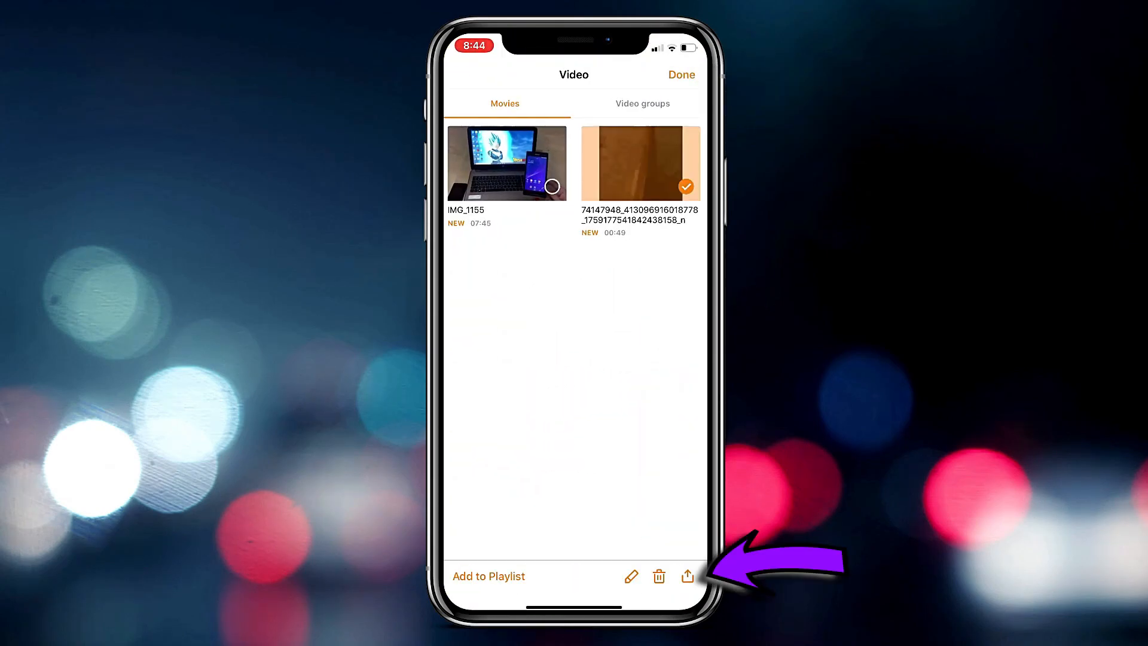
click(687, 576)
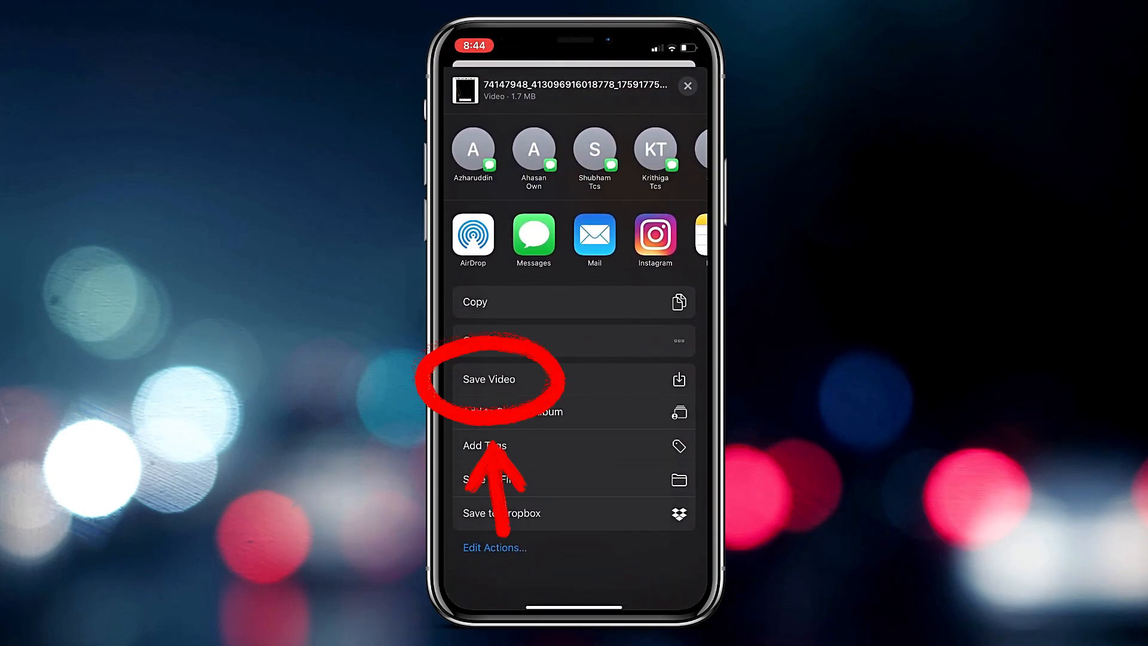
click(489, 379)
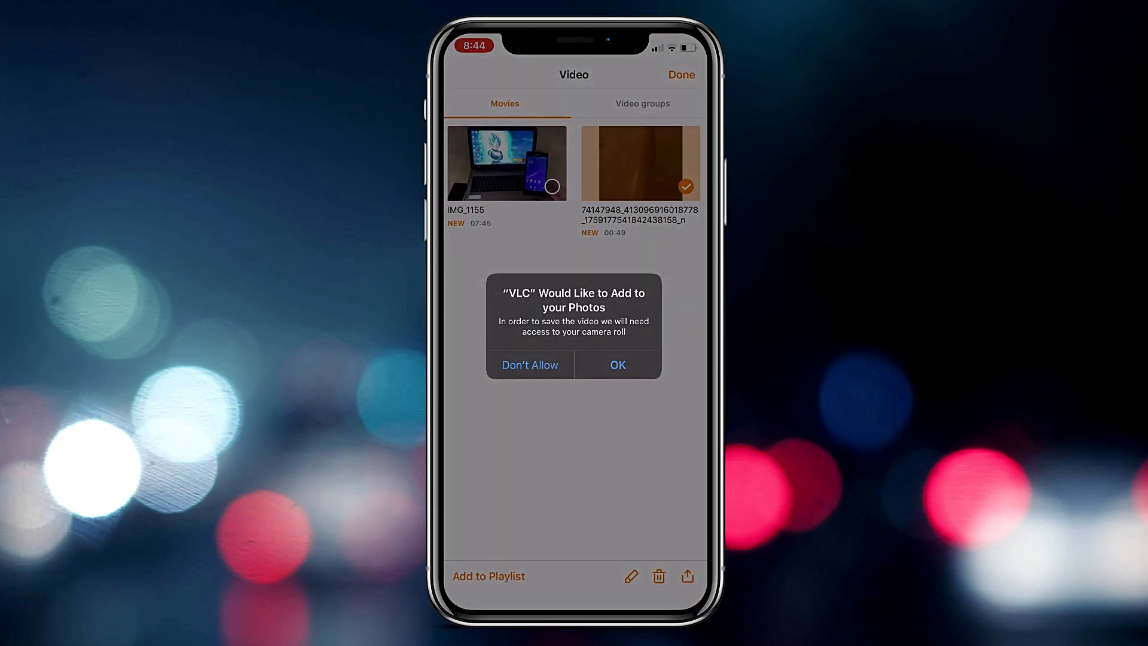
click(617, 365)
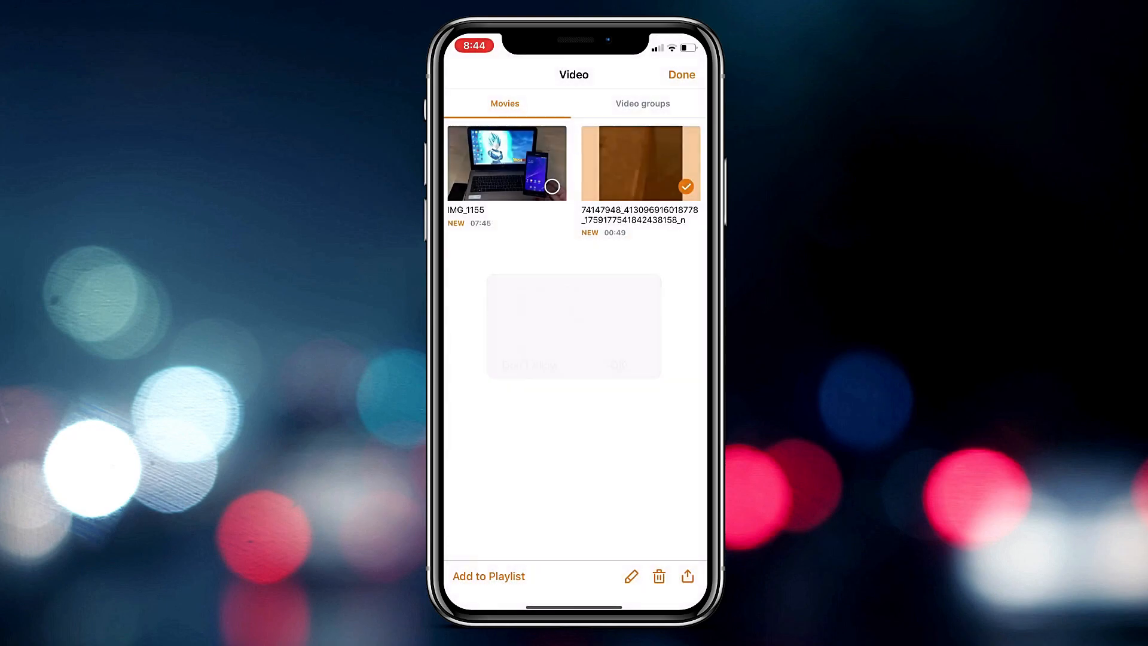
click(686, 576)
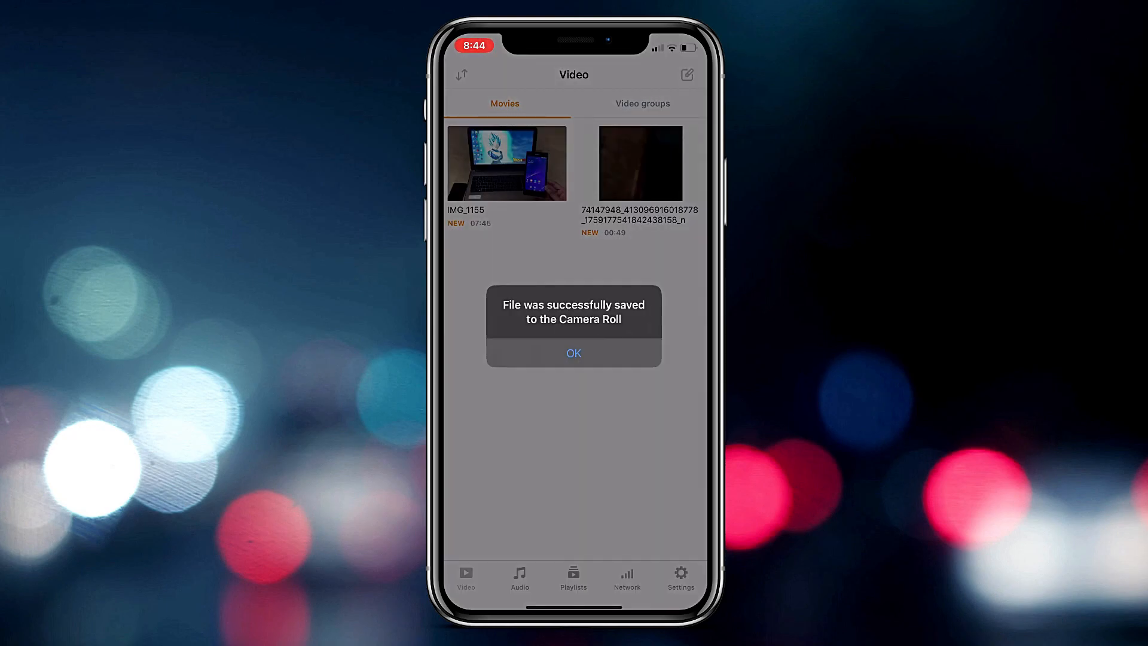
click(573, 352)
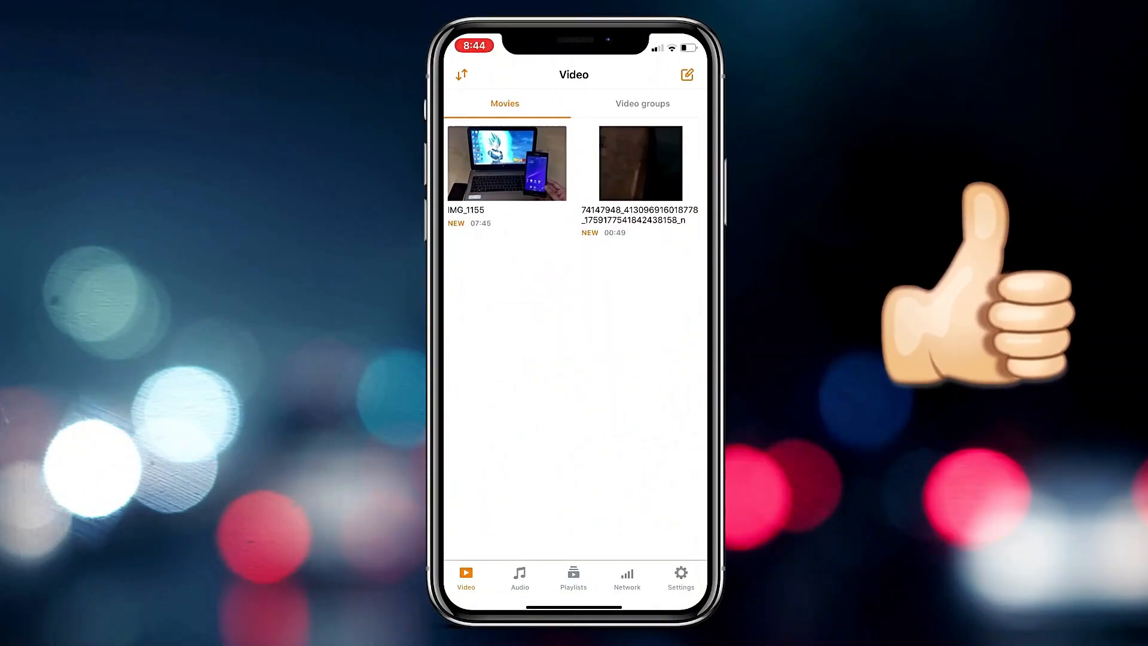
Return to VLC's Network page, where Sharing via WiFi is now off.
click(627, 579)
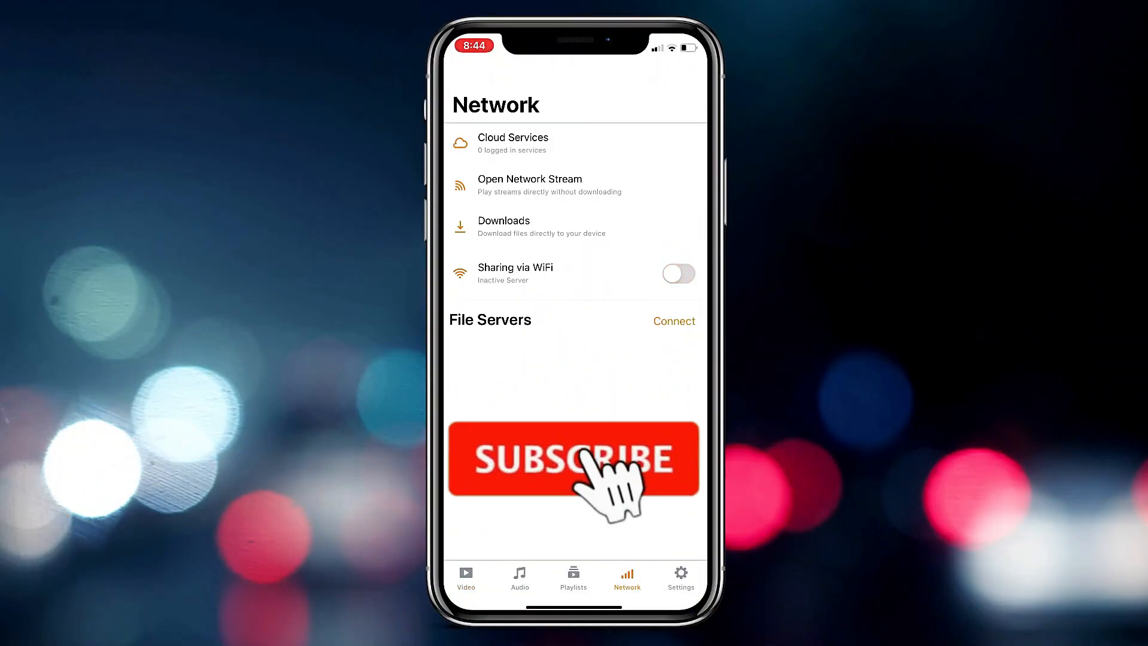